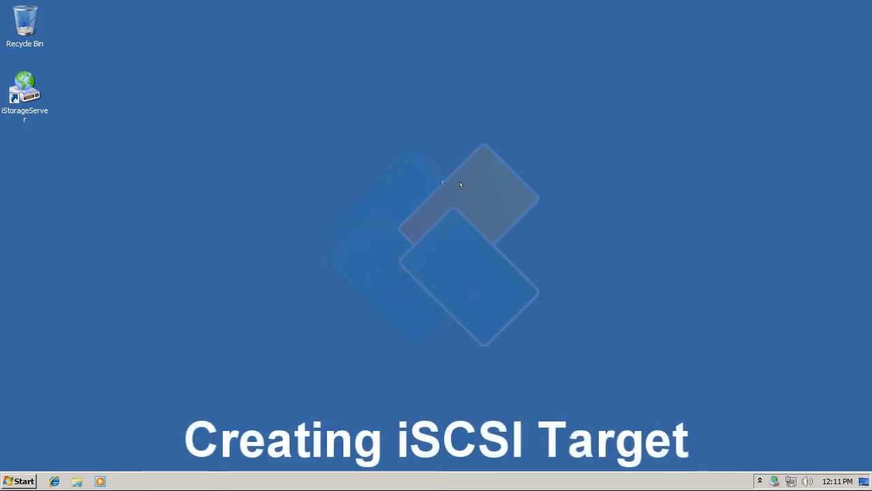
# - Launch iStorage Server Management Console from the iStorageServer desktop icon
pyautogui.doubleClick(25, 89)
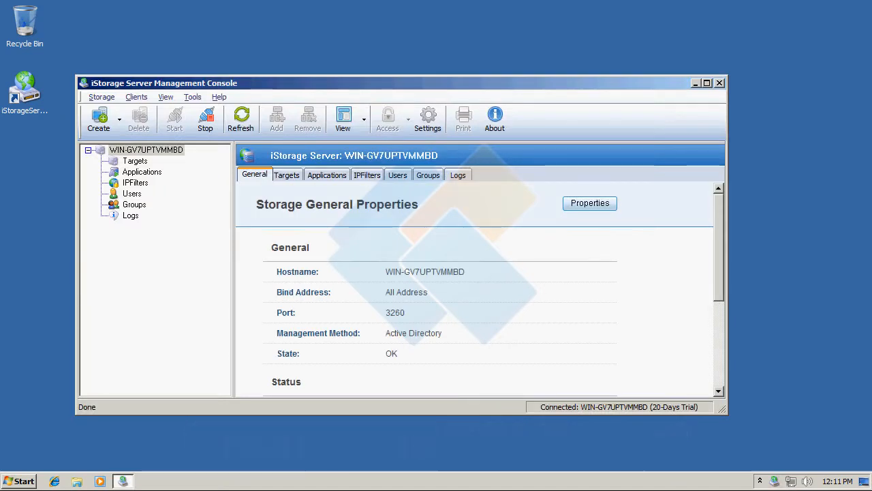
pyautogui.moveTo(59, 111)
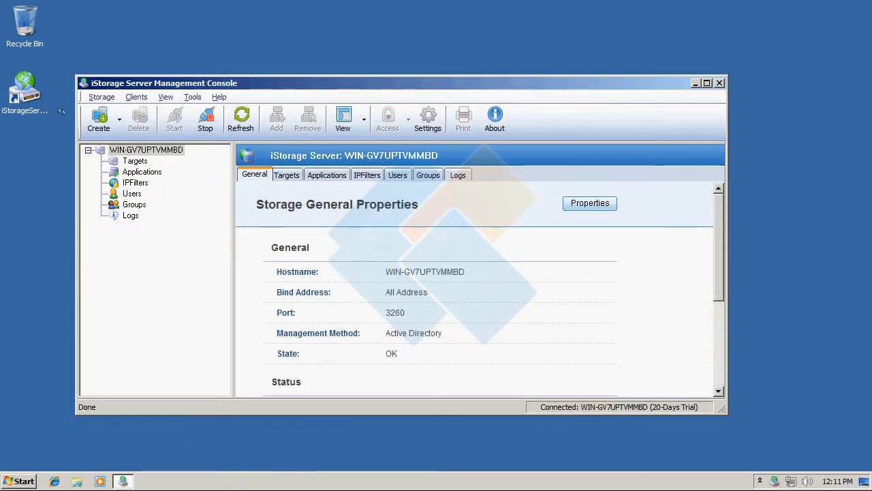
# - Start a new iSCSI target of type Hard Disk backed by Security Images, reaching device configuration
pyautogui.click(98, 120)
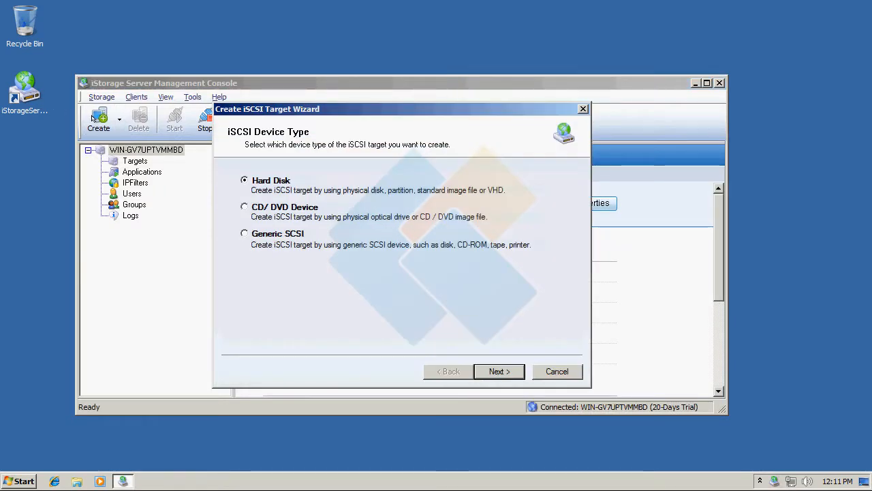
pyautogui.moveTo(350, 296)
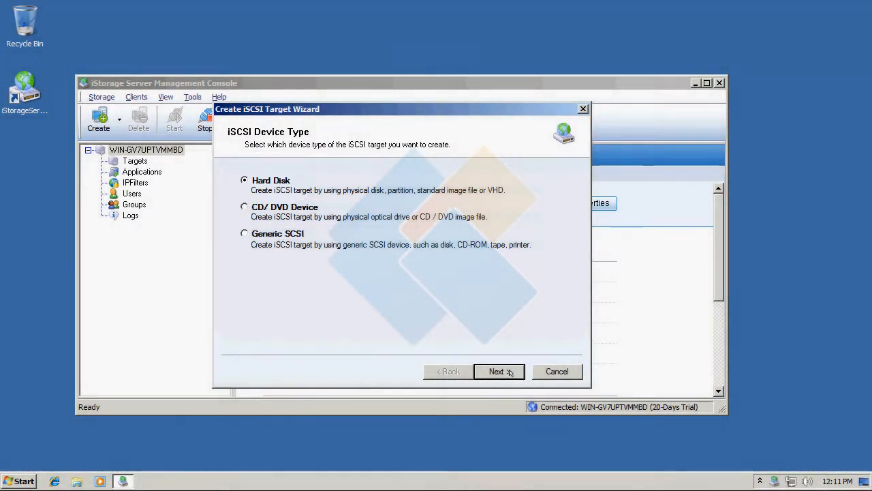
pyautogui.click(496, 371)
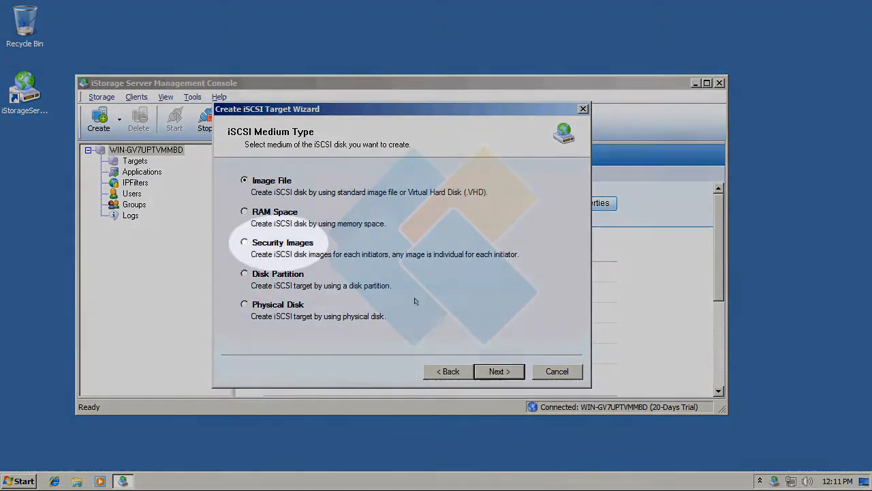
pyautogui.click(244, 242)
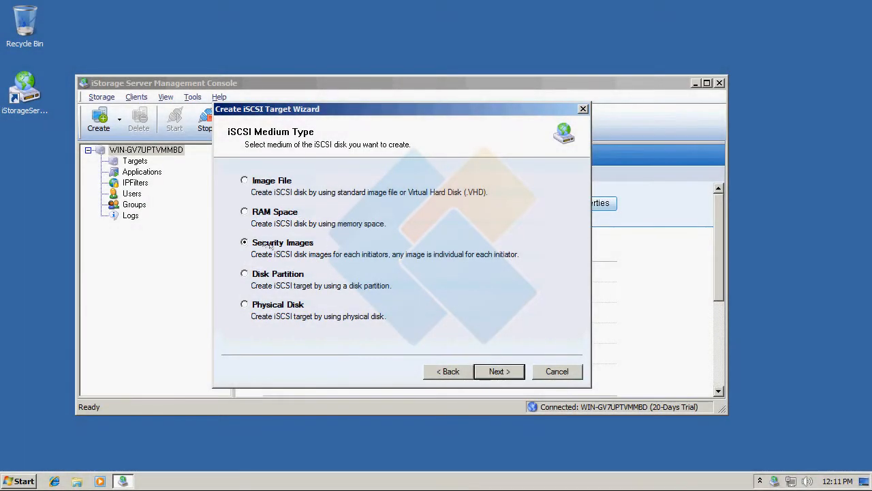
pyautogui.click(498, 371)
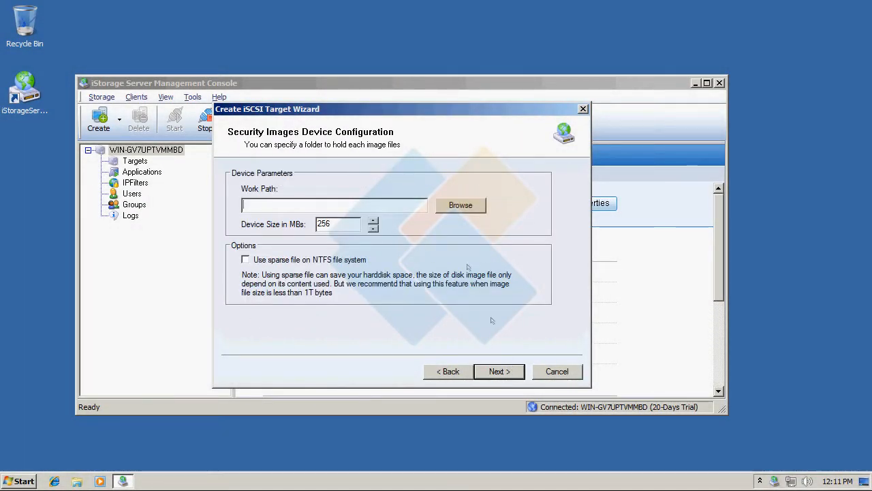
# - Use the Documents library as the image work path and set the device size to 512 MB
pyautogui.click(461, 205)
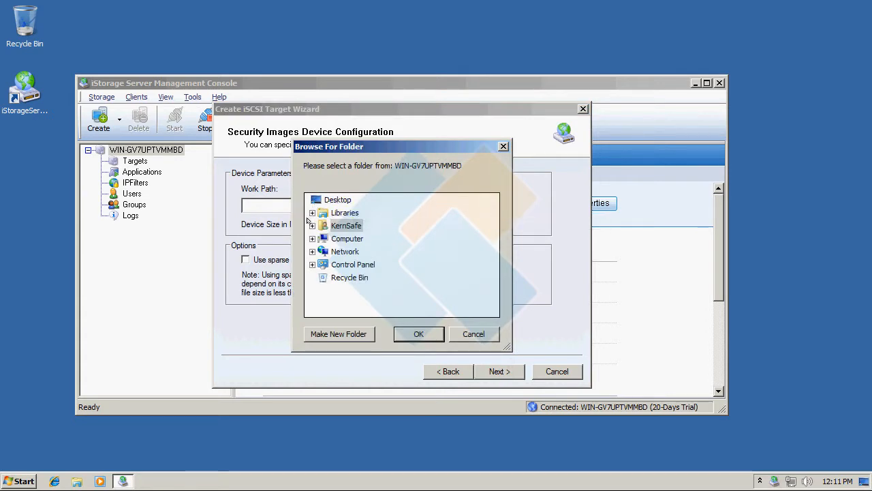
pyautogui.click(312, 213)
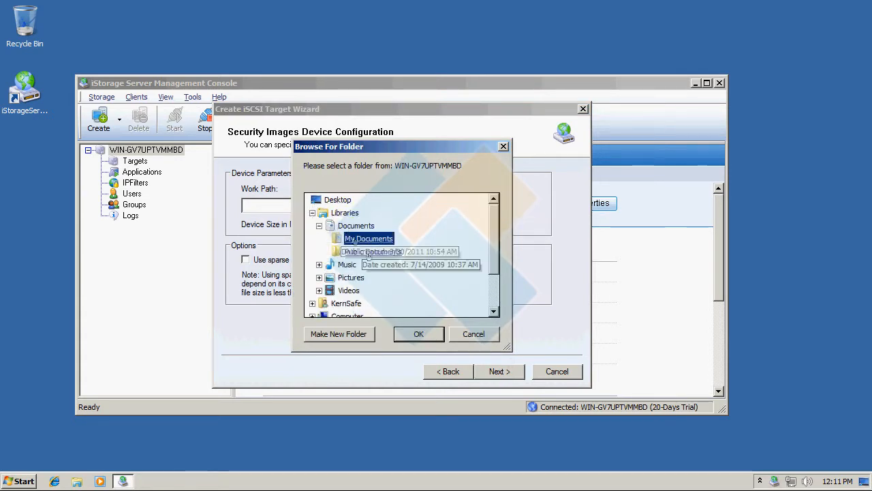
pyautogui.click(419, 333)
pyautogui.write('5')
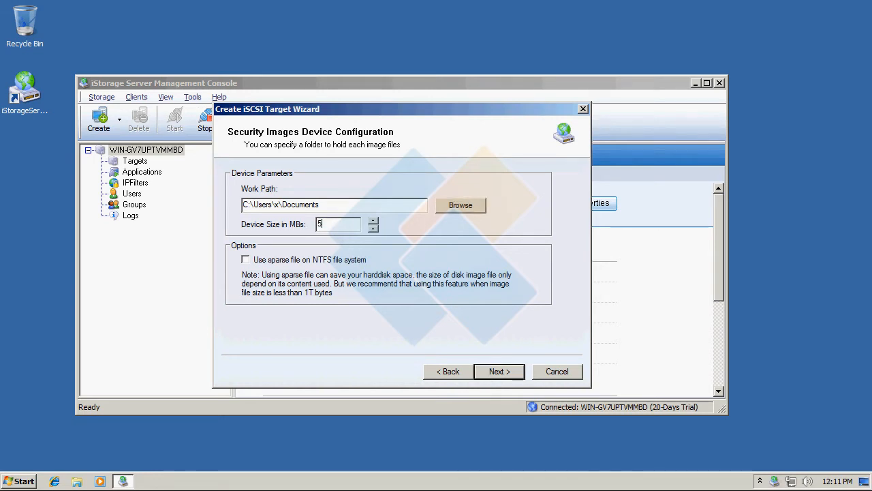
pyautogui.write('12')
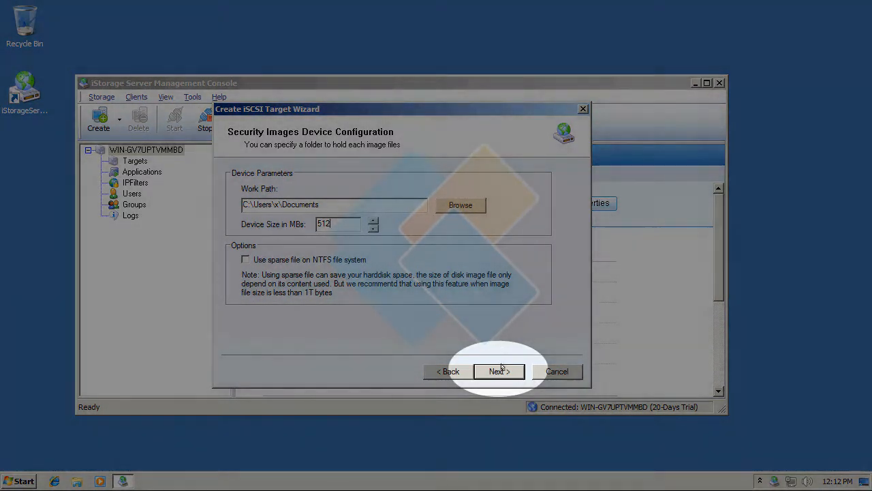
# - Choose CHAP authorization and stop inheriting security roles from global settings
pyautogui.click(499, 371)
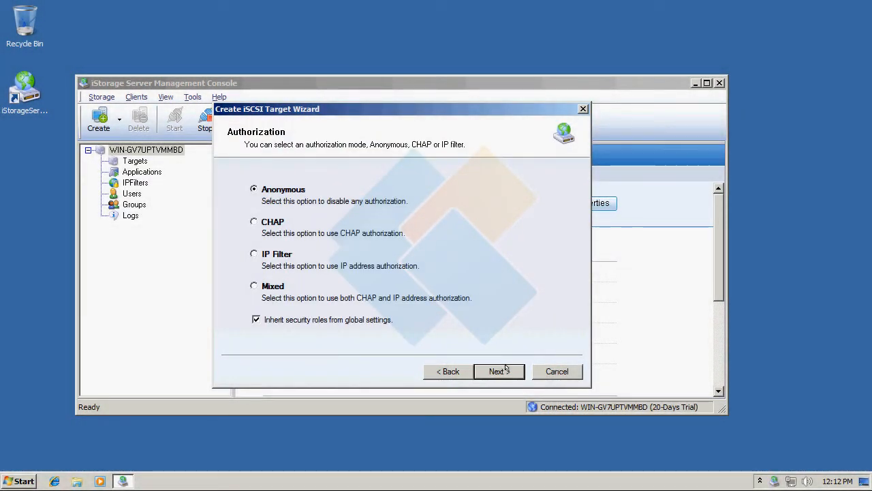
pyautogui.moveTo(388, 297)
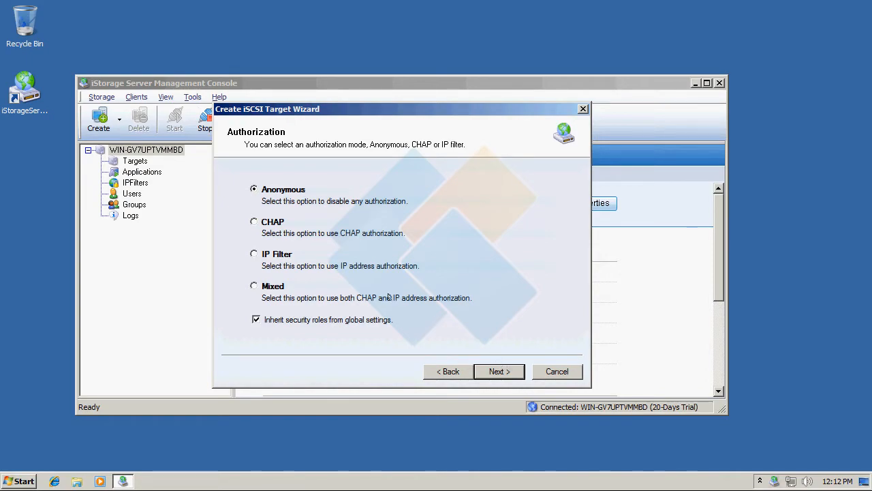
pyautogui.click(253, 221)
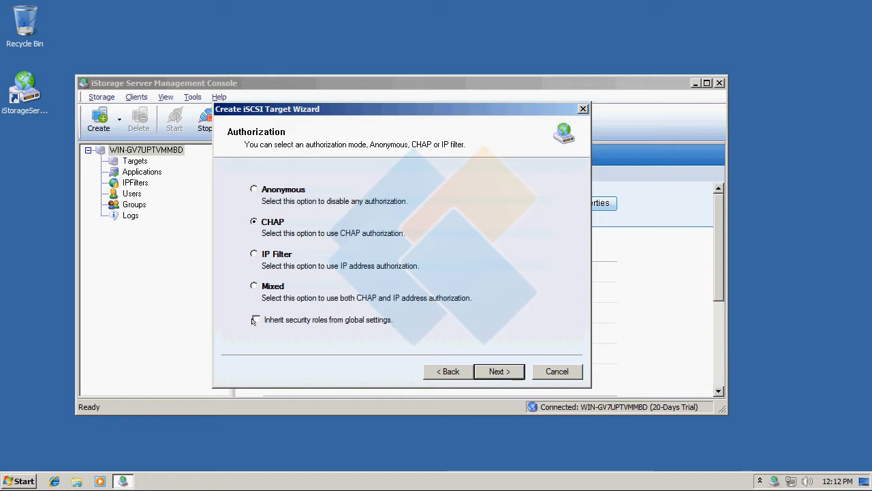
pyautogui.moveTo(391, 373)
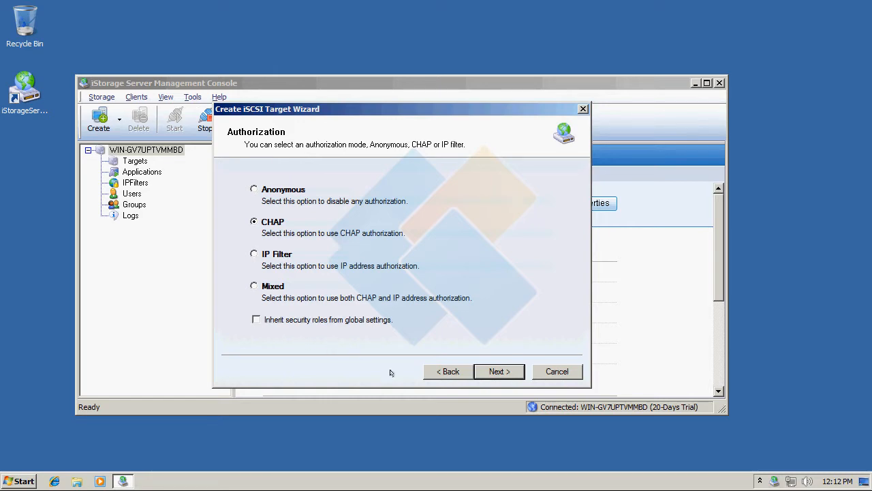
pyautogui.click(499, 371)
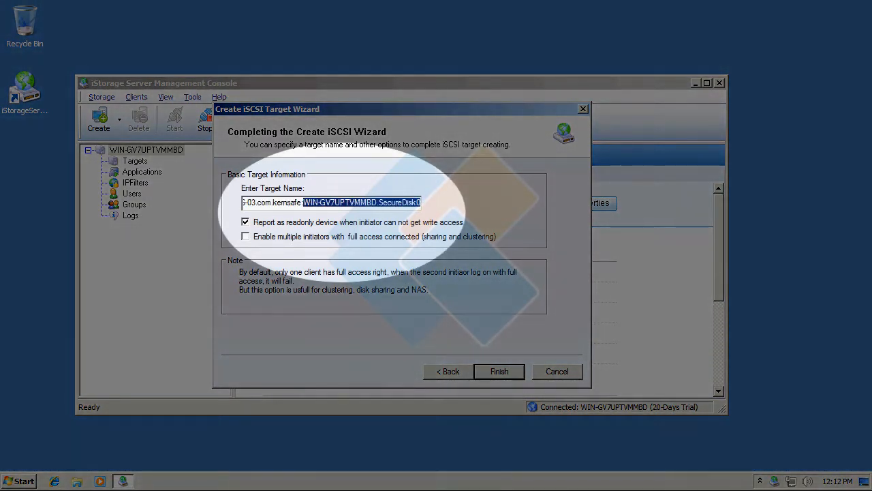
# - Name the target SecureDisk1 and finish the creation wizard
pyautogui.write('Secure')
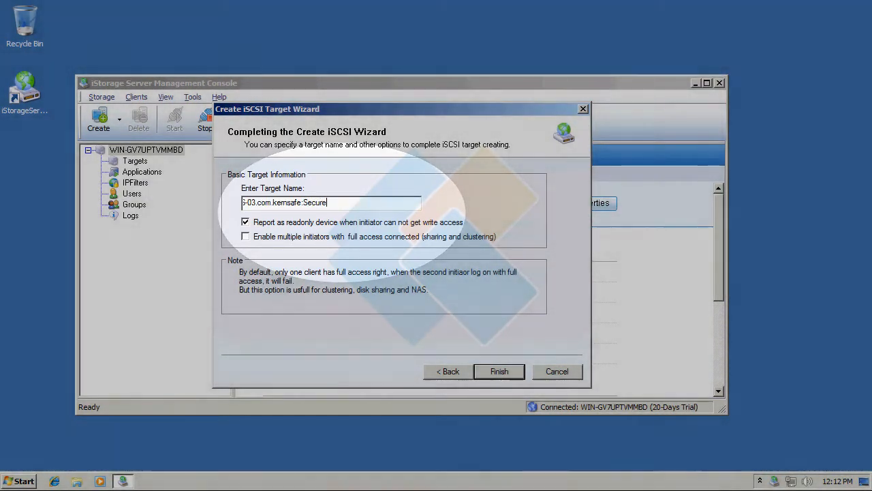
pyautogui.write('Disk1')
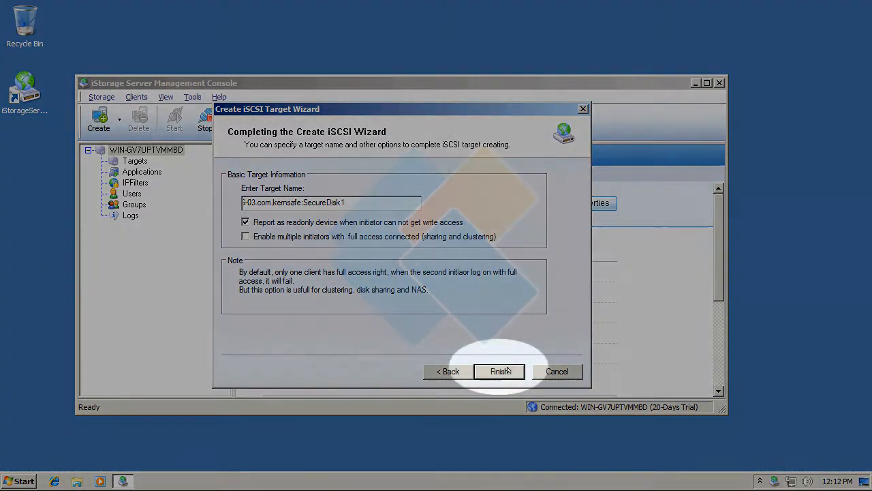
pyautogui.click(499, 371)
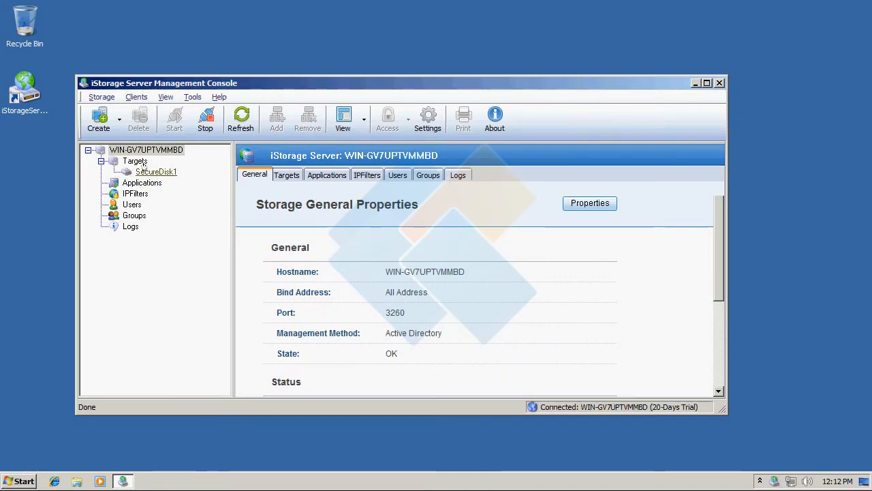
# - Check SecureDisk1's properties, then show the server's Users list with Guest and Chap_User
pyautogui.click(155, 172)
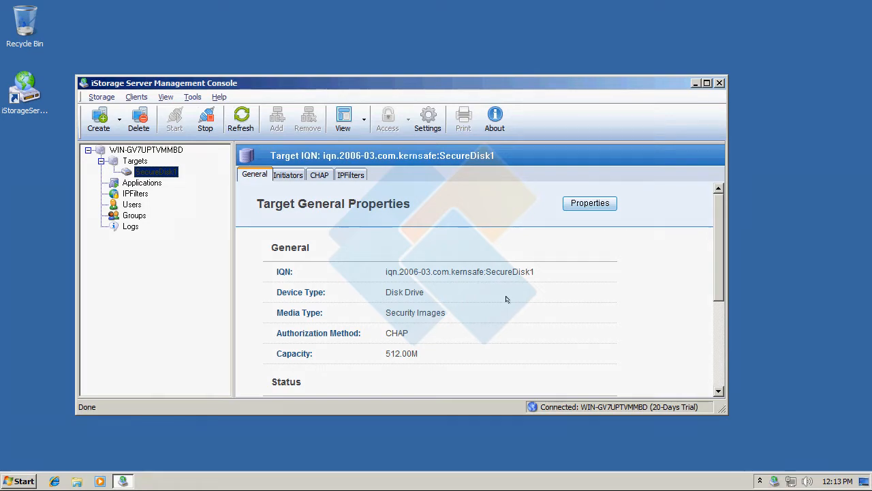
pyautogui.click(131, 205)
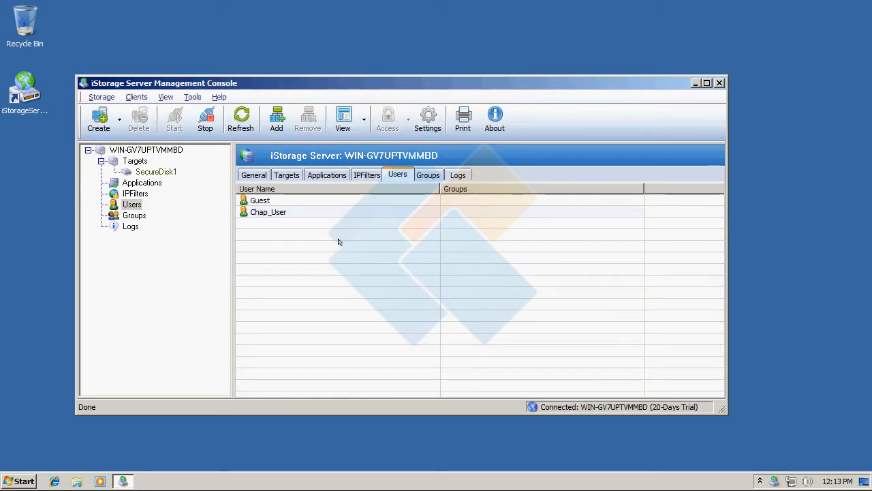
# - Add a new user named CHAP_U1 with a confirmed password
pyautogui.rightClick(338, 242)
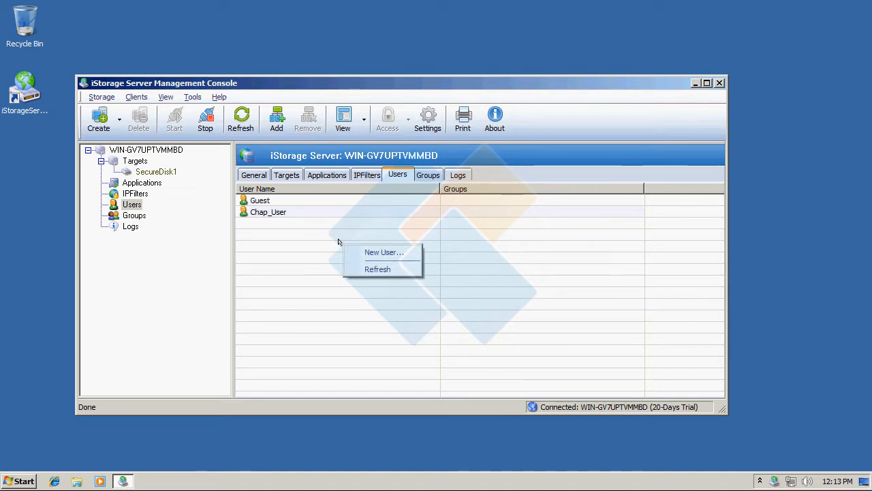
pyautogui.moveTo(384, 251)
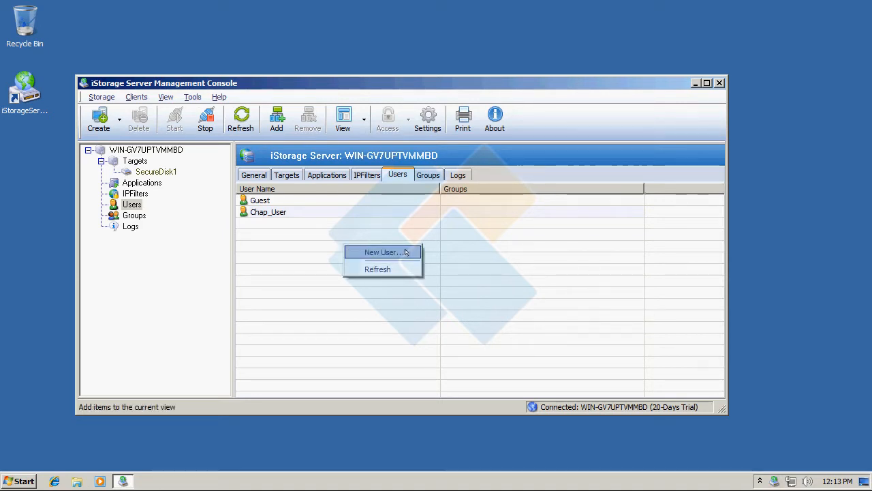
pyautogui.click(381, 251)
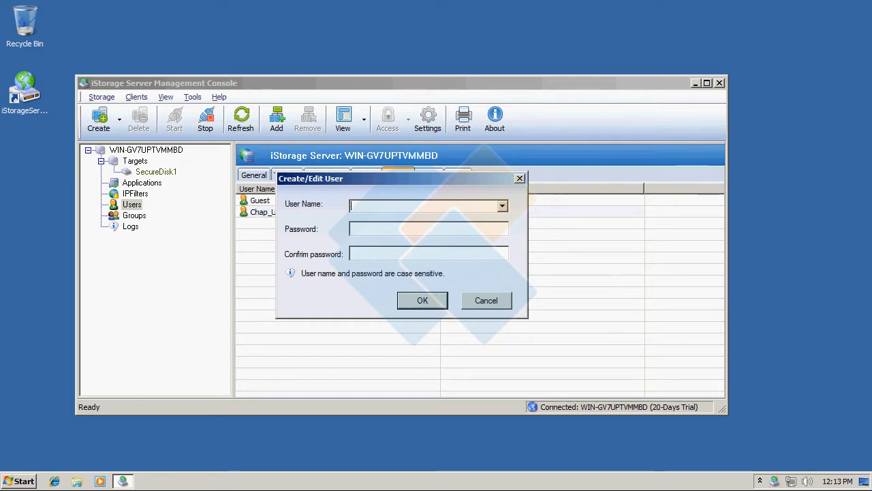
pyautogui.write('CH')
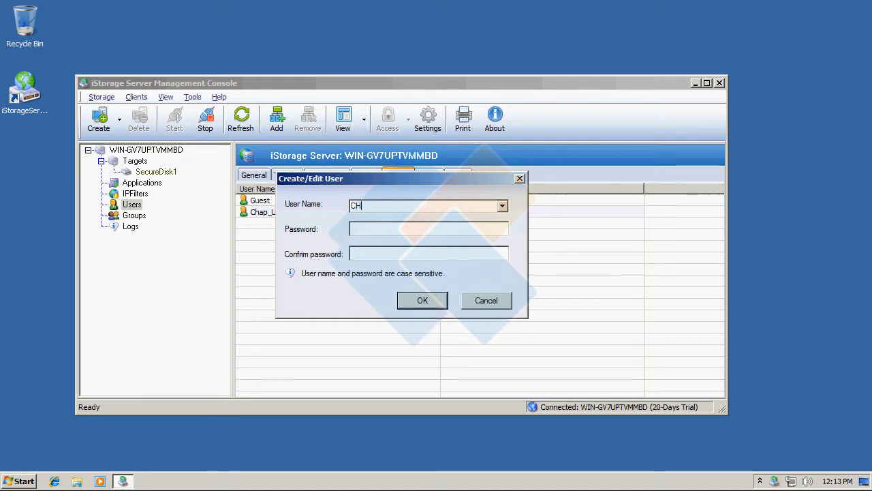
pyautogui.write('AP_U1')
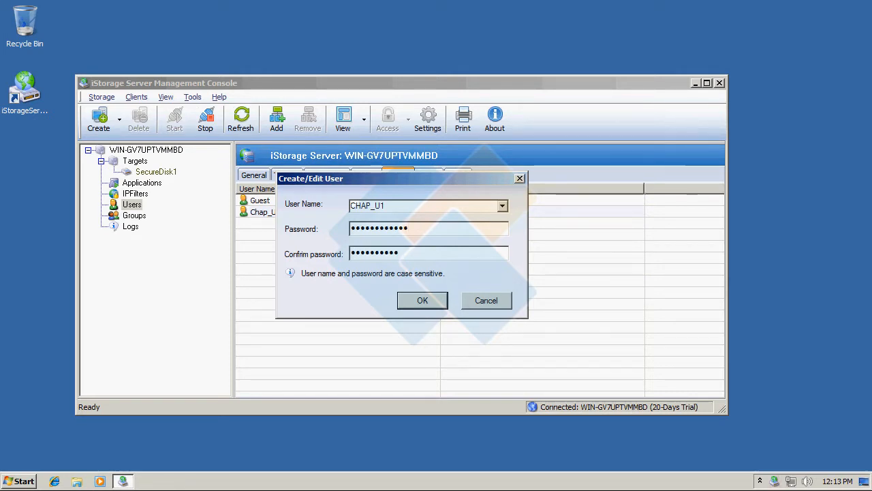
pyautogui.write('••')
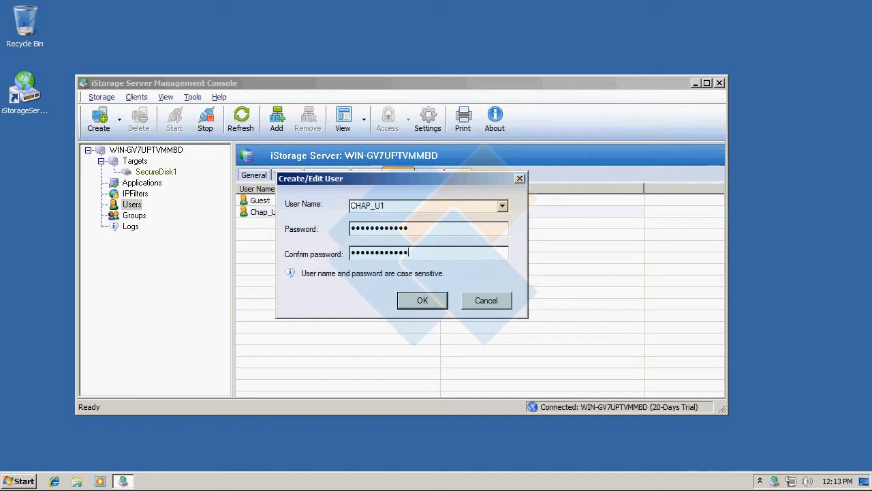
pyautogui.moveTo(388, 292)
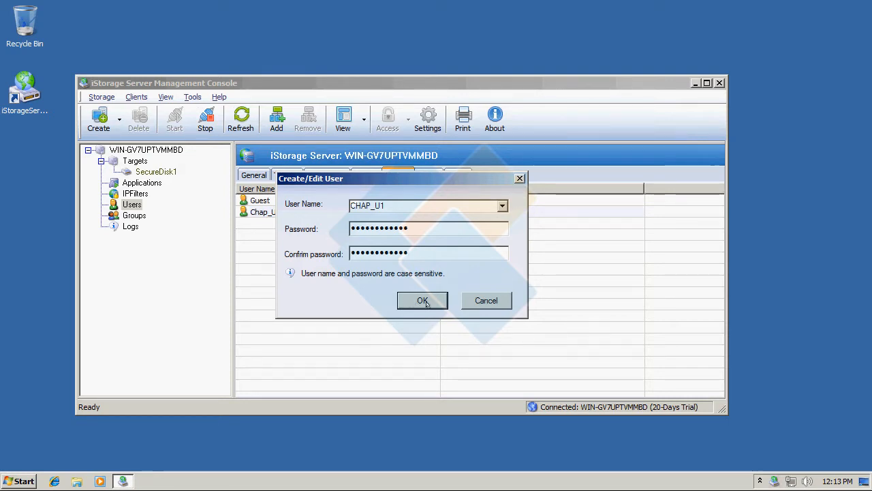
pyautogui.click(422, 301)
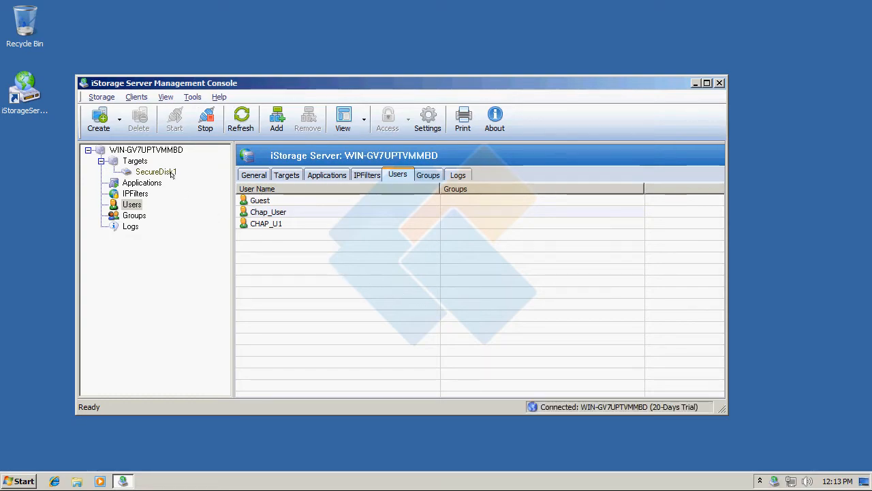
# - Add CHAP_U1 with Full Access to SecureDisk1's CHAP user list
pyautogui.click(155, 171)
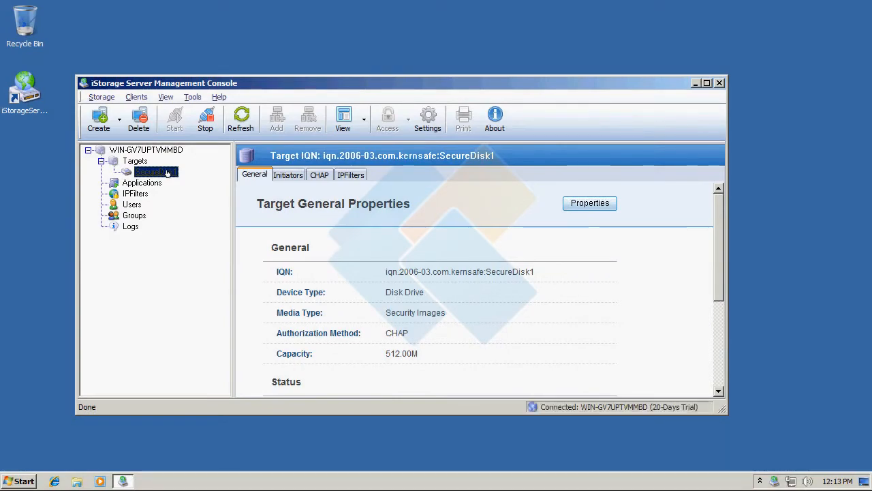
pyautogui.click(319, 175)
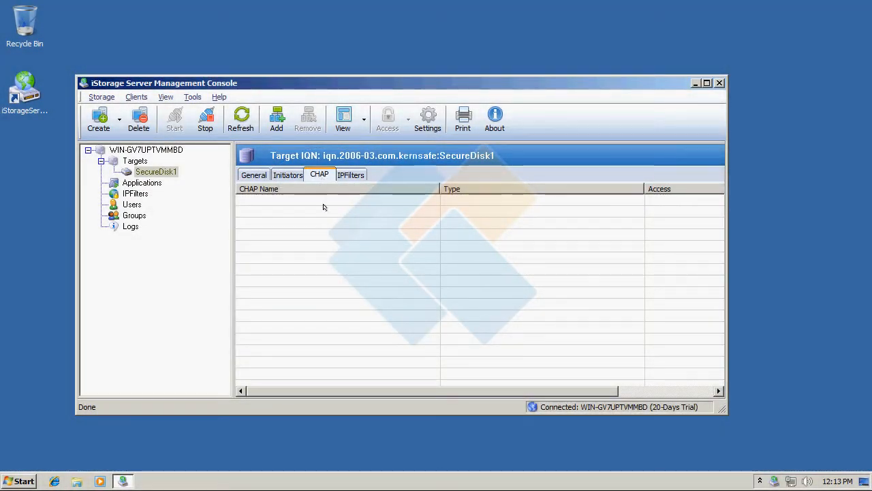
pyautogui.moveTo(340, 229)
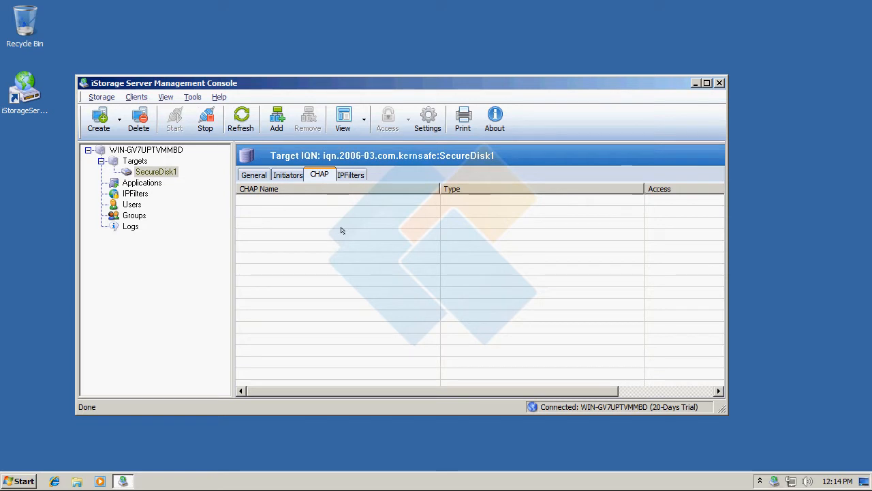
pyautogui.rightClick(340, 230)
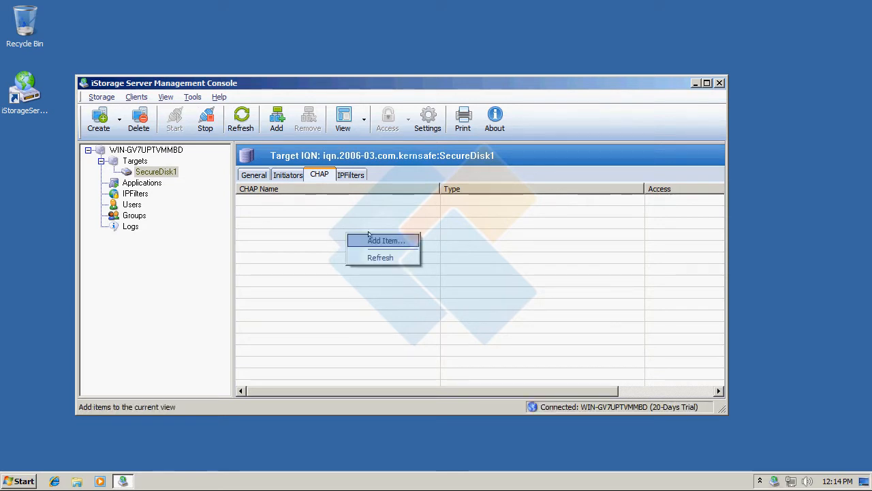
pyautogui.click(384, 240)
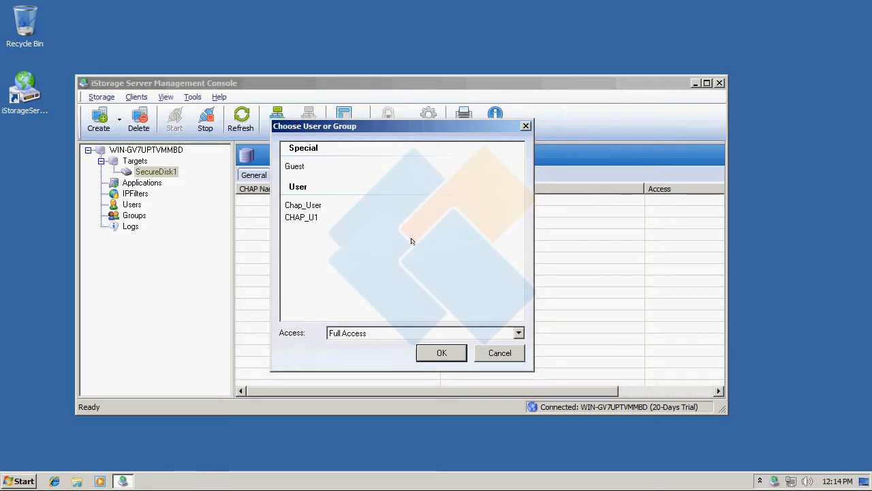
pyautogui.moveTo(324, 229)
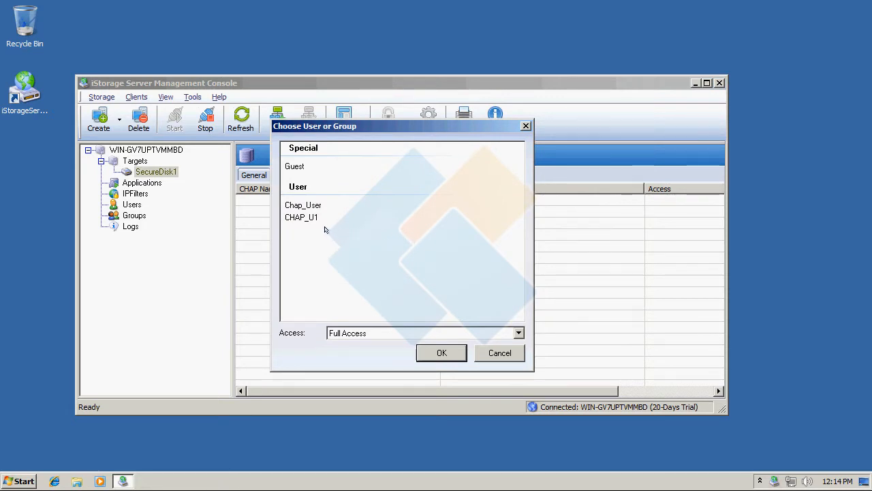
pyautogui.moveTo(302, 216)
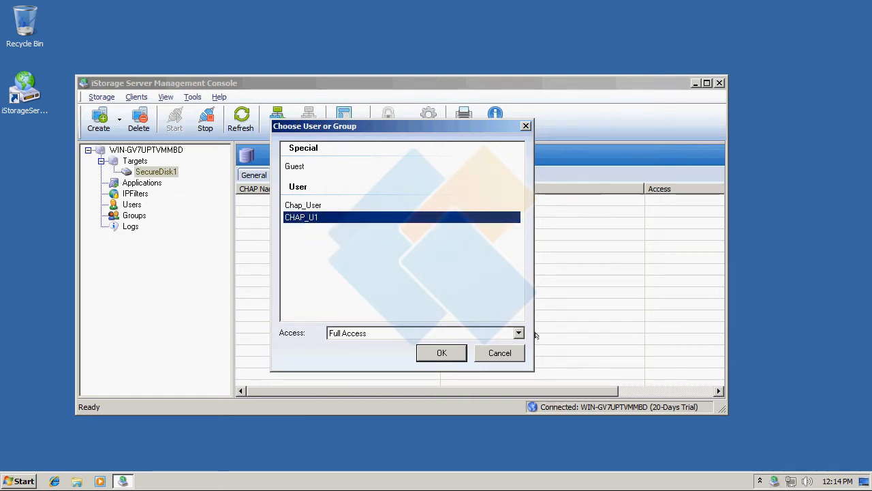
pyautogui.click(518, 332)
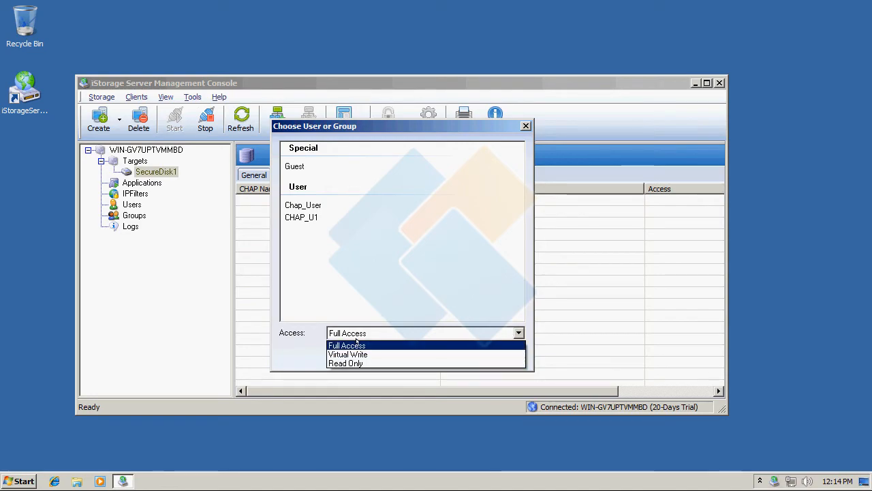
pyautogui.click(346, 345)
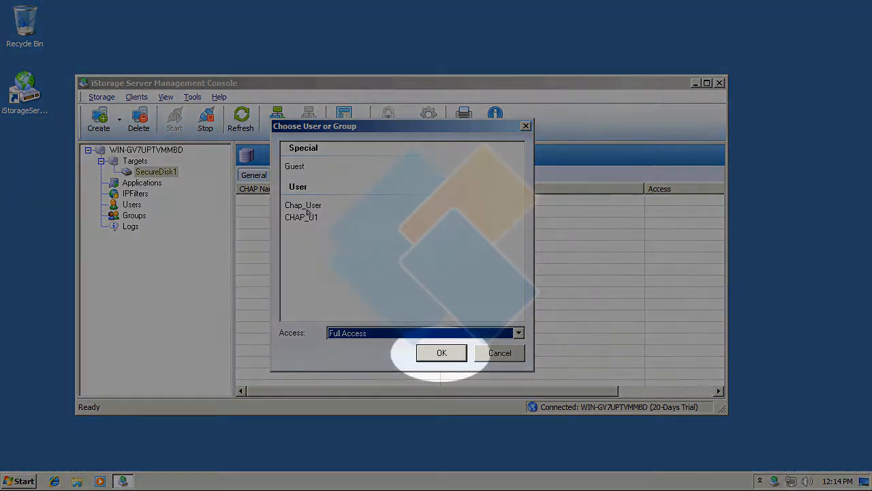
pyautogui.click(441, 352)
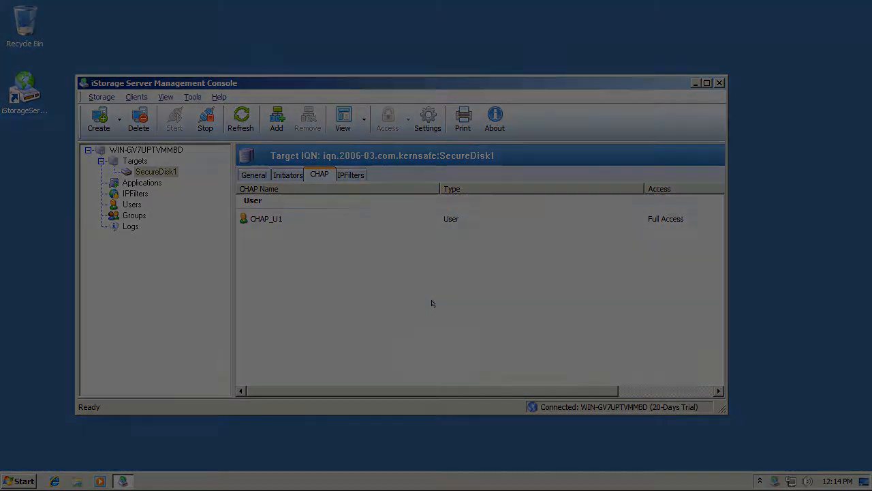
pyautogui.click(695, 84)
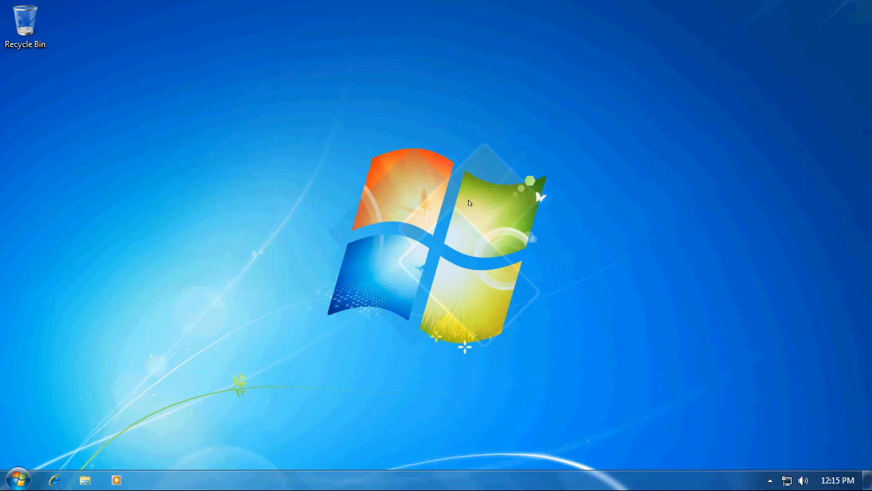
# - Launch the iSCSI Initiator from Start menu search 'im'
pyautogui.click(14, 479)
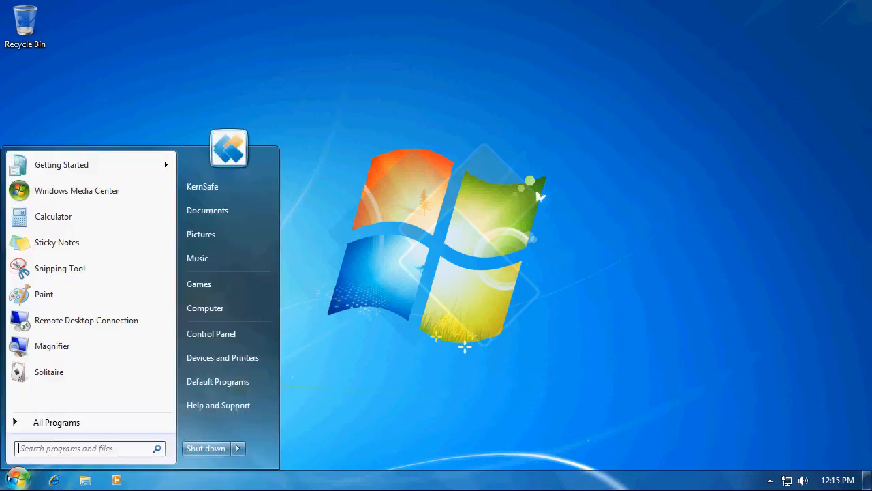
pyautogui.write('im')
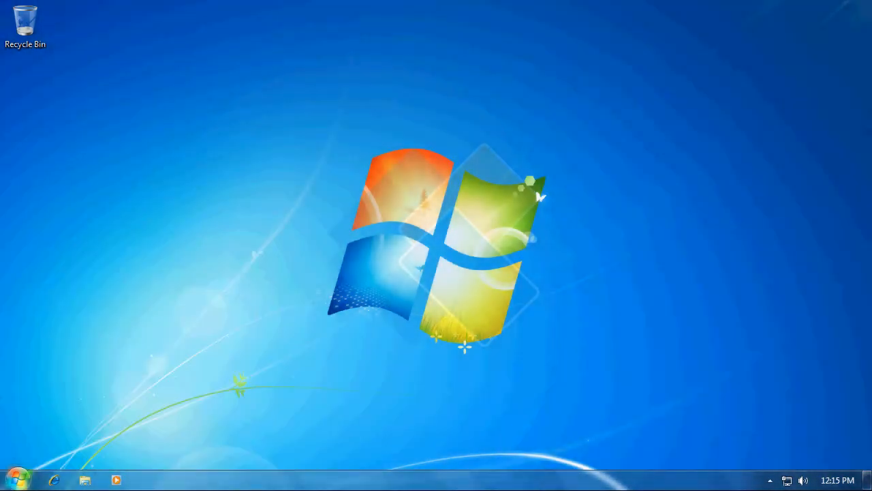
pyautogui.click(147, 480)
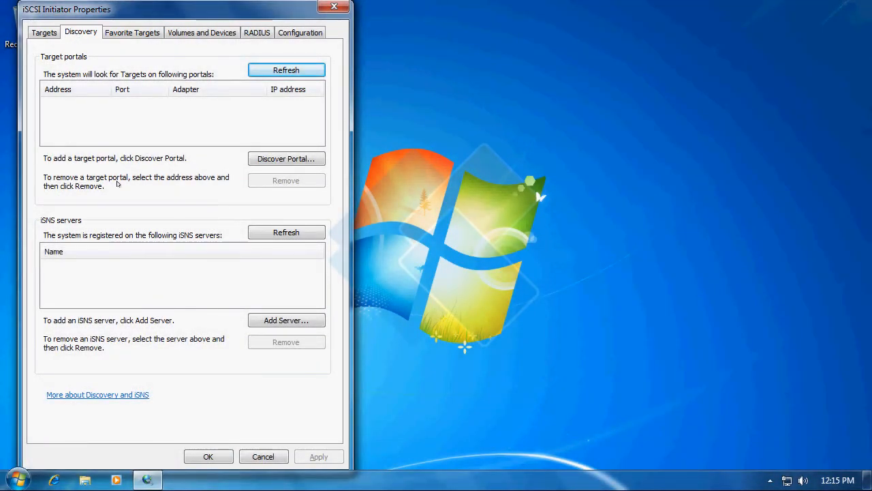
# - Discover the target portal 192.168.161.148 on port 3260
pyautogui.click(286, 158)
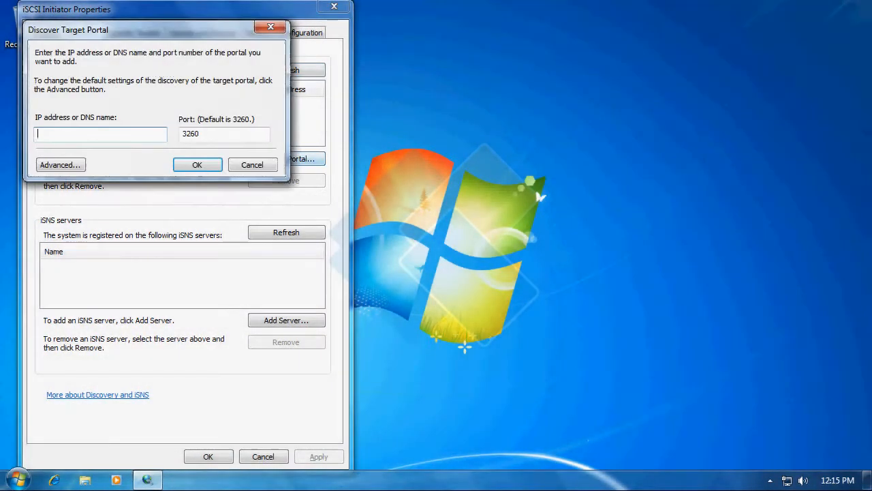
pyautogui.write('192')
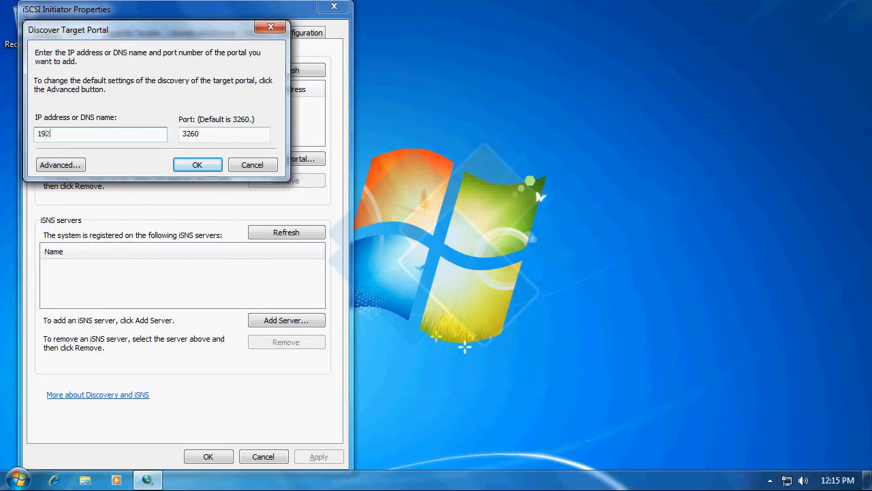
pyautogui.write('.168.161.1')
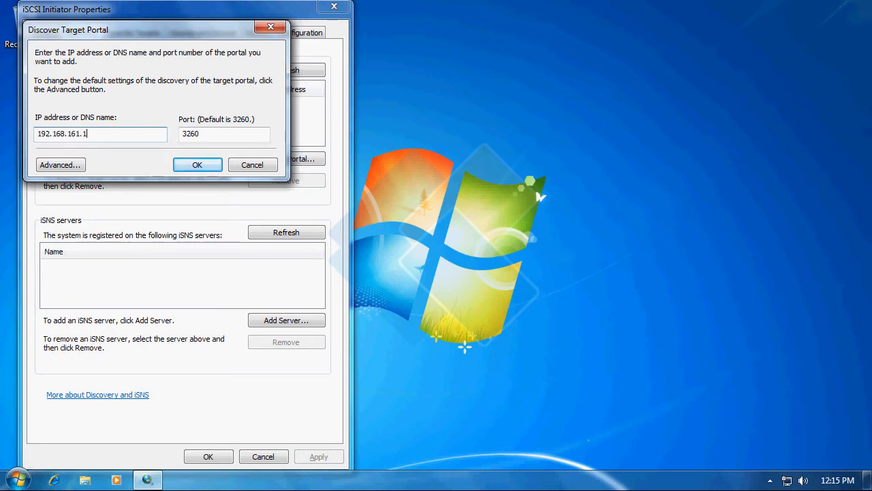
pyautogui.write('48')
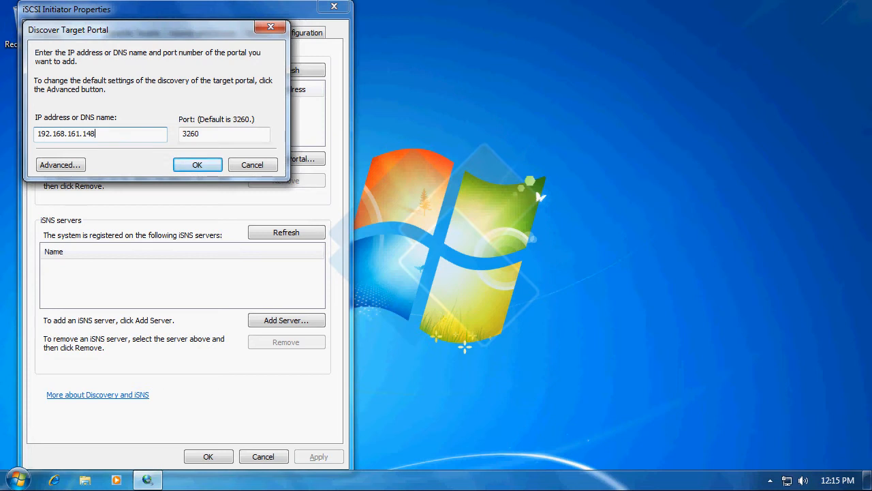
pyautogui.moveTo(153, 165)
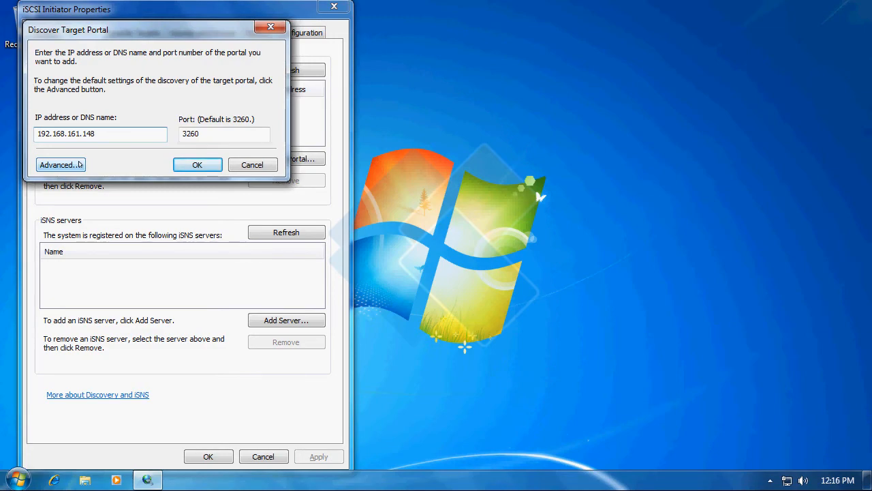
pyautogui.click(196, 165)
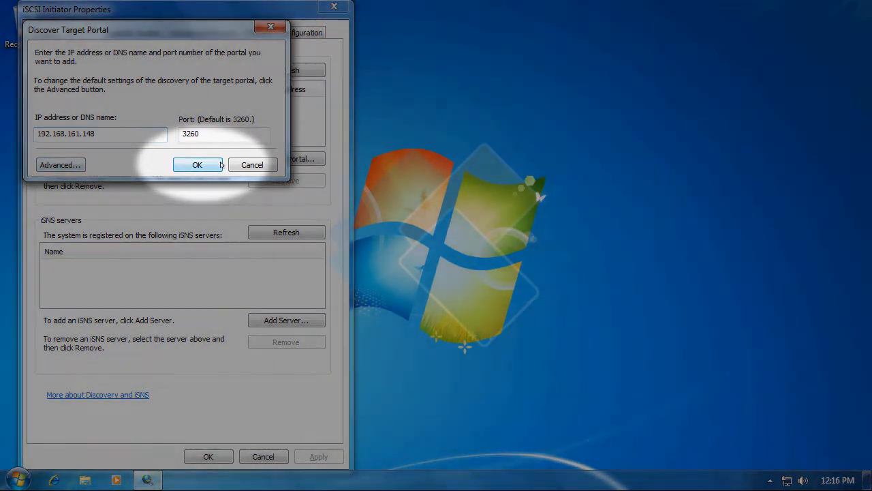
pyautogui.click(196, 165)
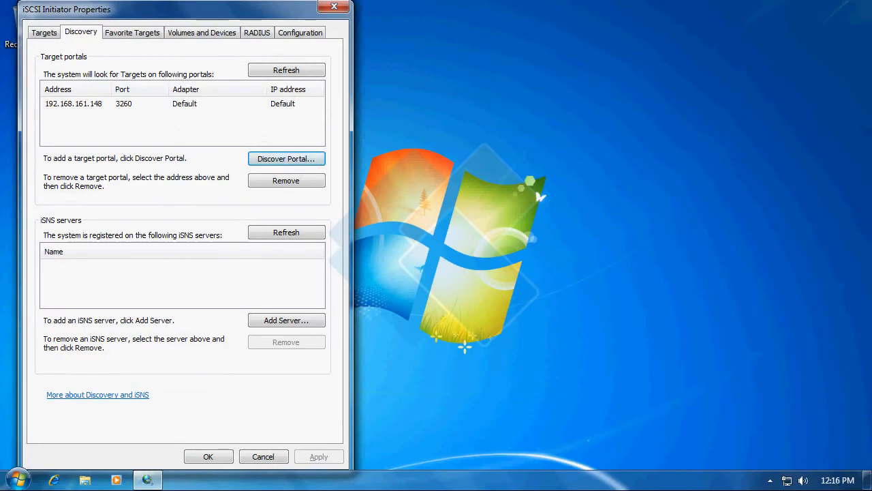
# - Select the discovered iqn...SecureDisk1 target in the Targets list and start connecting to it
pyautogui.click(43, 33)
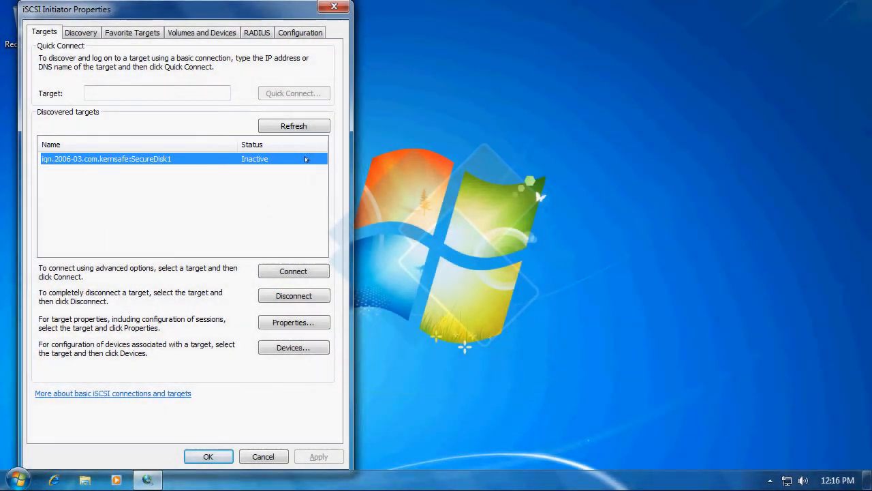
pyautogui.moveTo(267, 218)
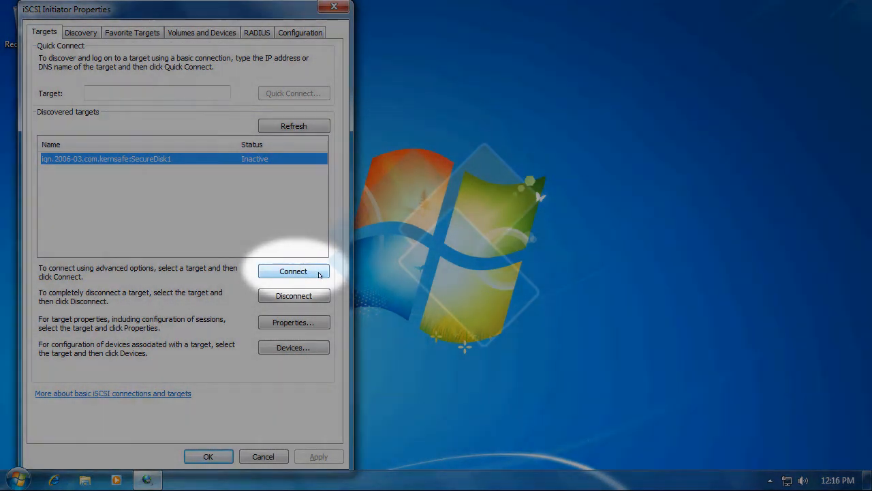
pyautogui.click(293, 270)
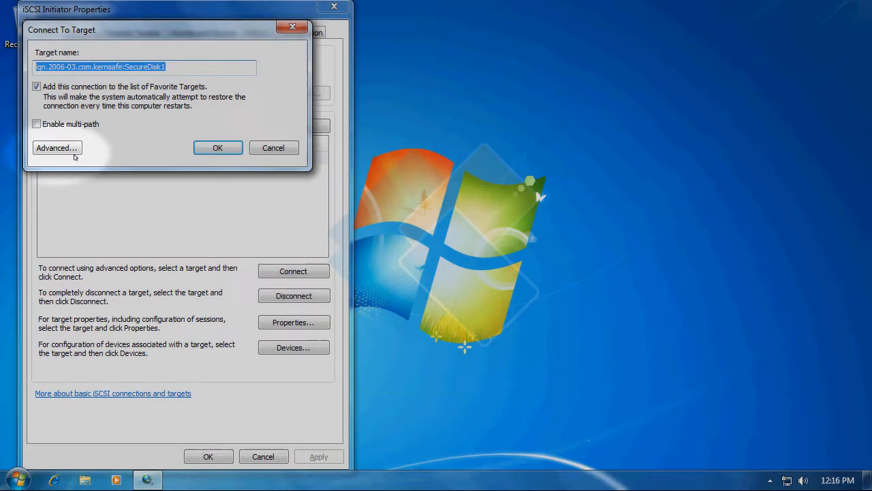
# - Enable CHAP log on with name CHAP_U1 and the target secret, then confirm the SecureDisk1 connection
pyautogui.click(57, 147)
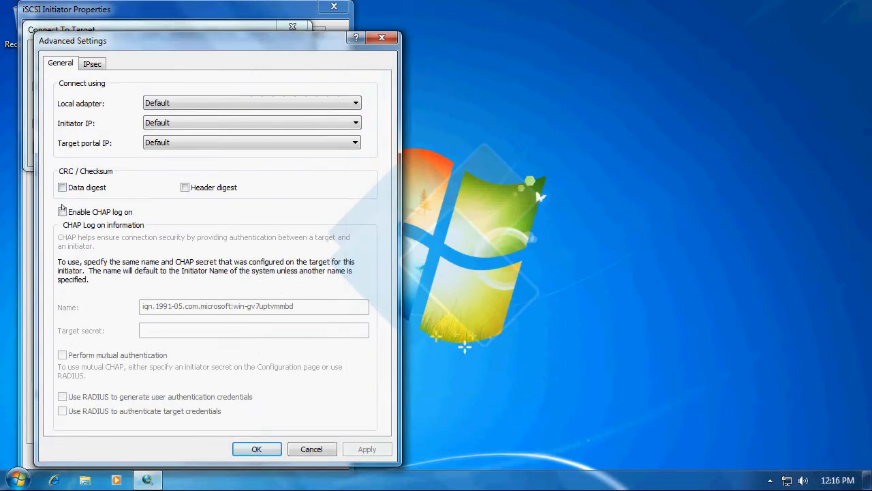
pyautogui.click(62, 212)
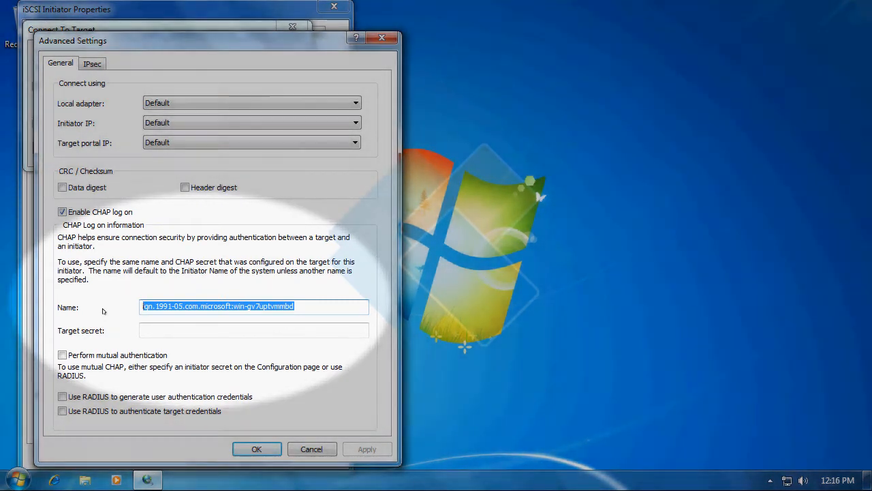
pyautogui.write('CHAP_U1')
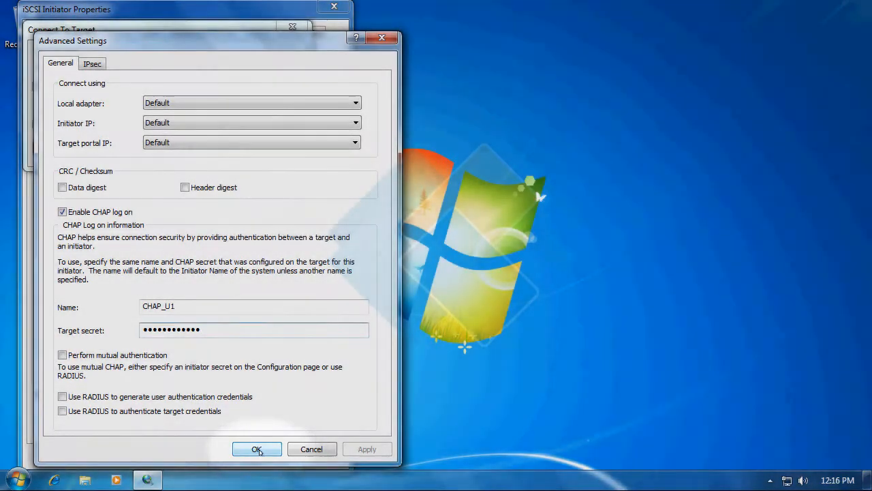
pyautogui.click(256, 448)
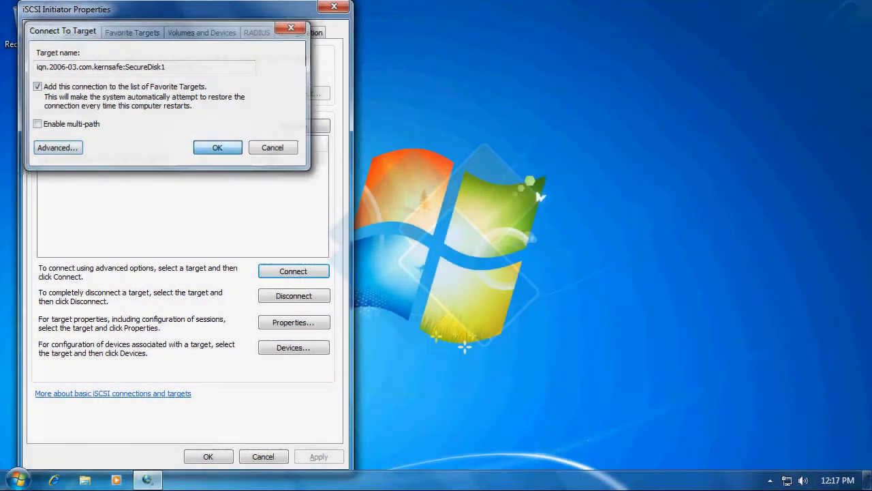
pyautogui.click(217, 148)
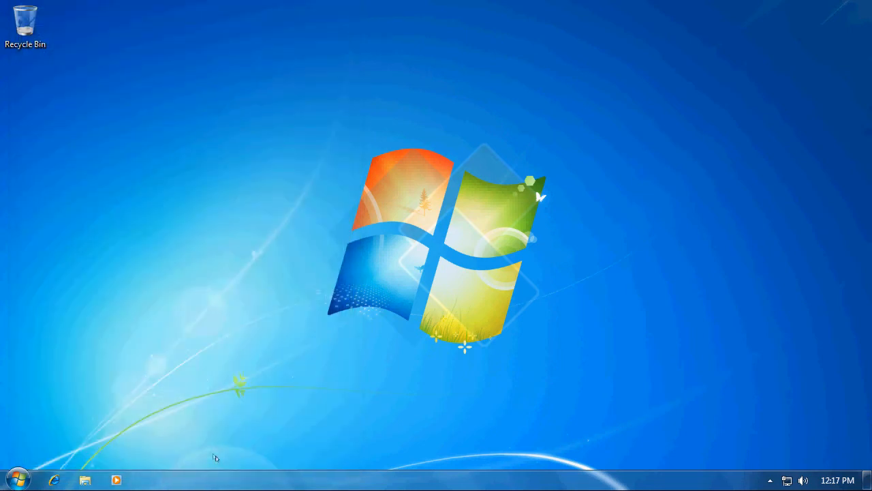
# - Launch Computer Management via Manage on the Start menu's Computer entry
pyautogui.click(17, 479)
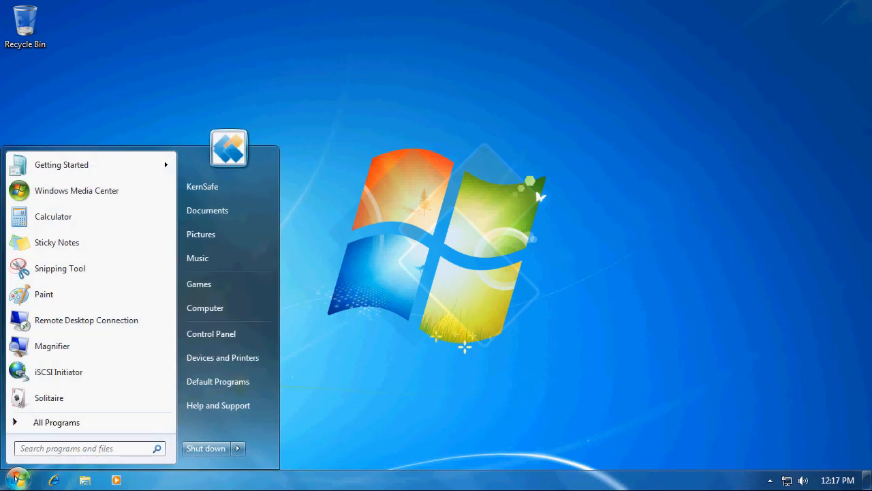
pyautogui.moveTo(229, 308)
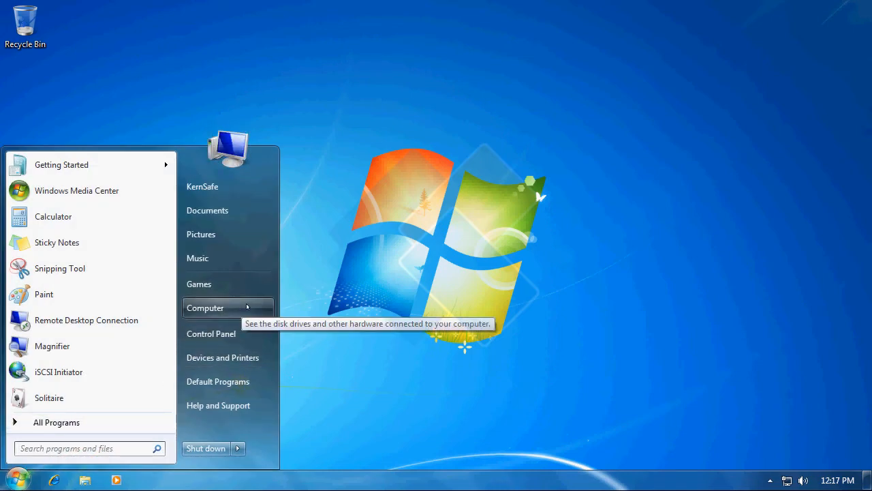
pyautogui.rightClick(205, 308)
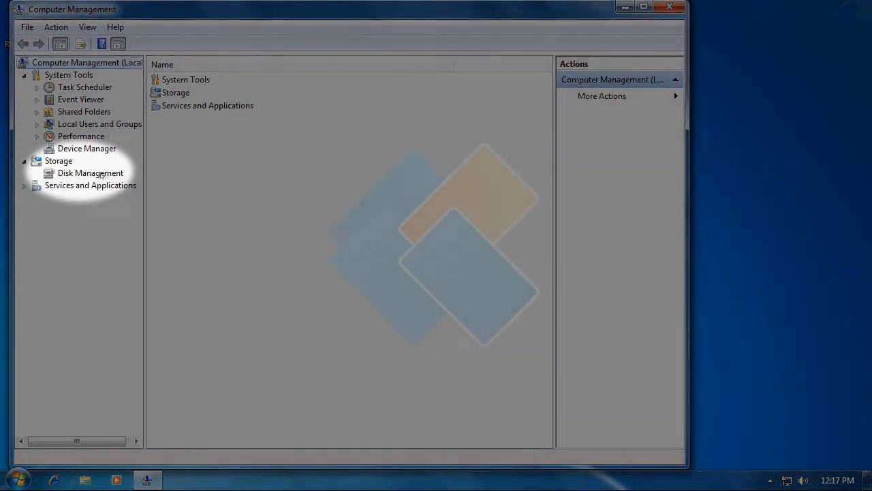
# - In Disk Management, initialize Disk 1 with MBR so its 511 MB shows online and unallocated
pyautogui.click(90, 171)
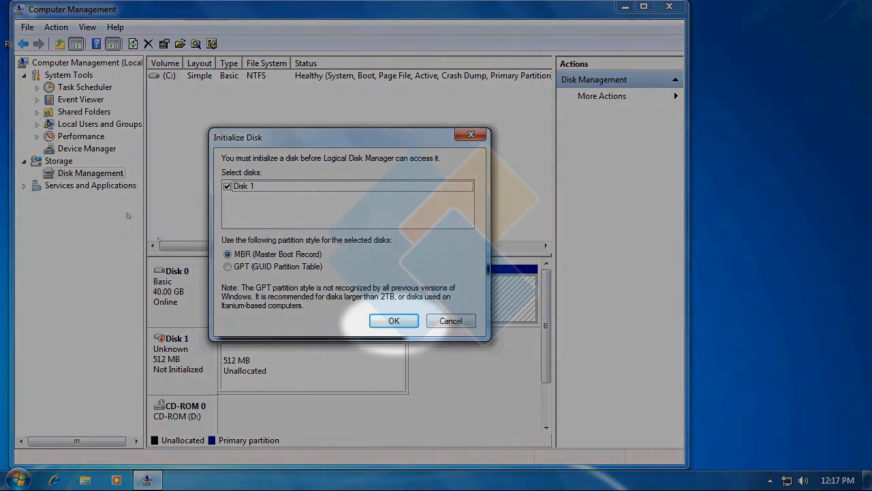
pyautogui.click(393, 320)
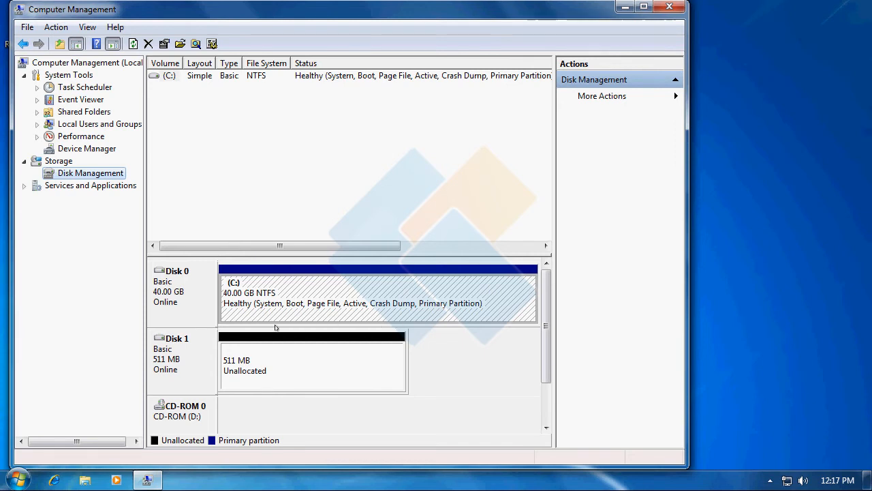
pyautogui.moveTo(174, 340)
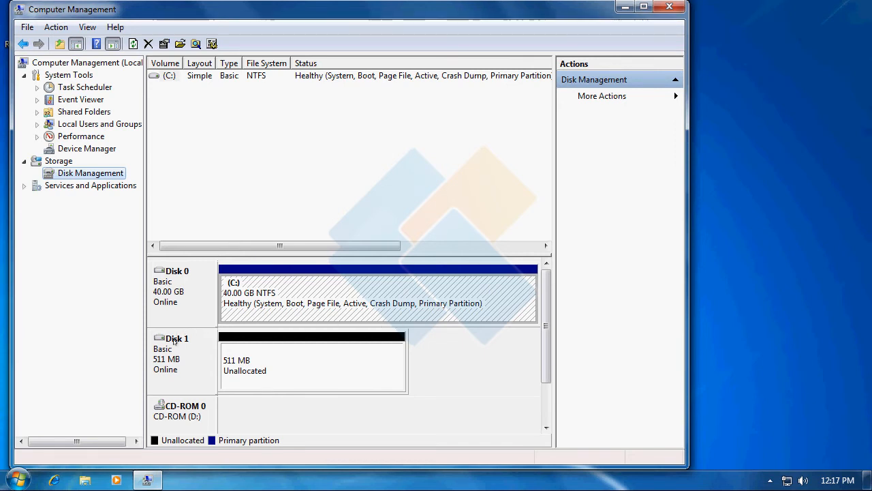
pyautogui.moveTo(292, 350)
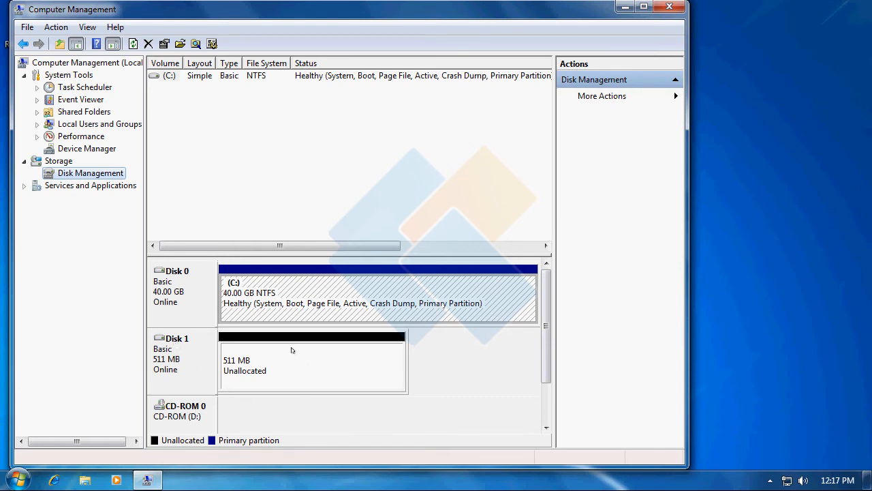
pyautogui.rightClick(292, 352)
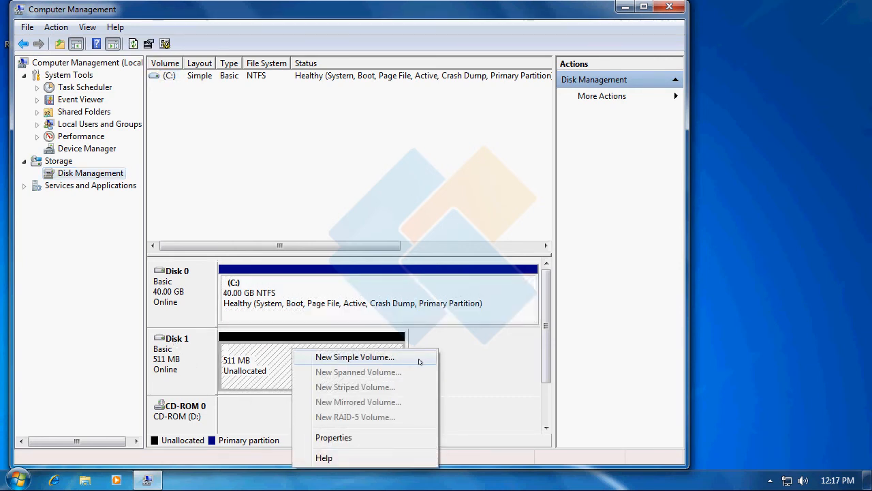
# - Create a new simple volume using the full 509 MB with drive letter E and finish the wizard
pyautogui.click(354, 357)
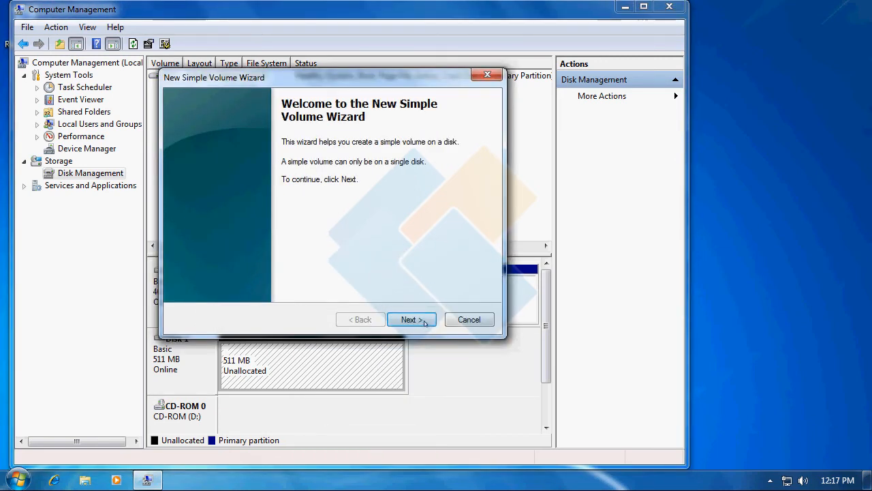
pyautogui.click(412, 319)
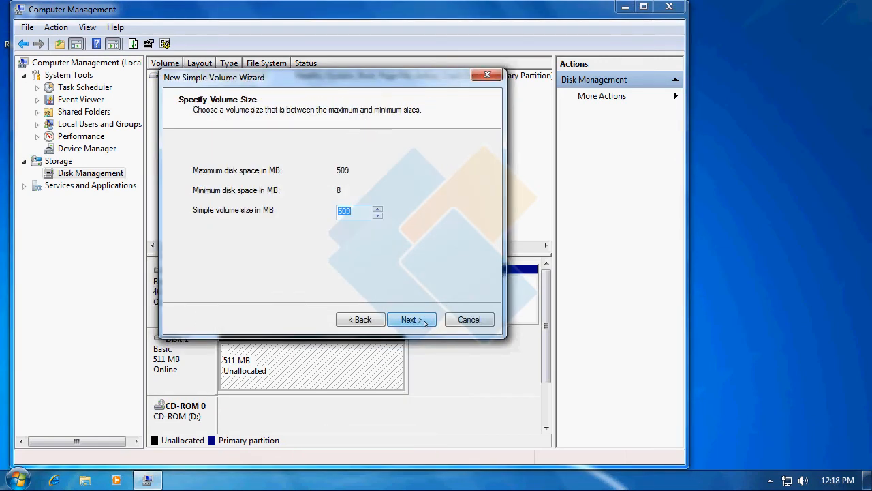
pyautogui.click(411, 319)
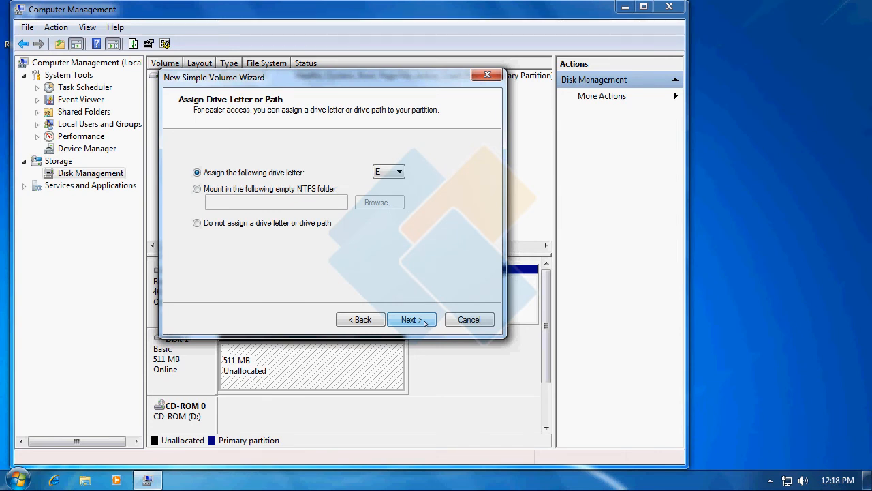
pyautogui.click(412, 319)
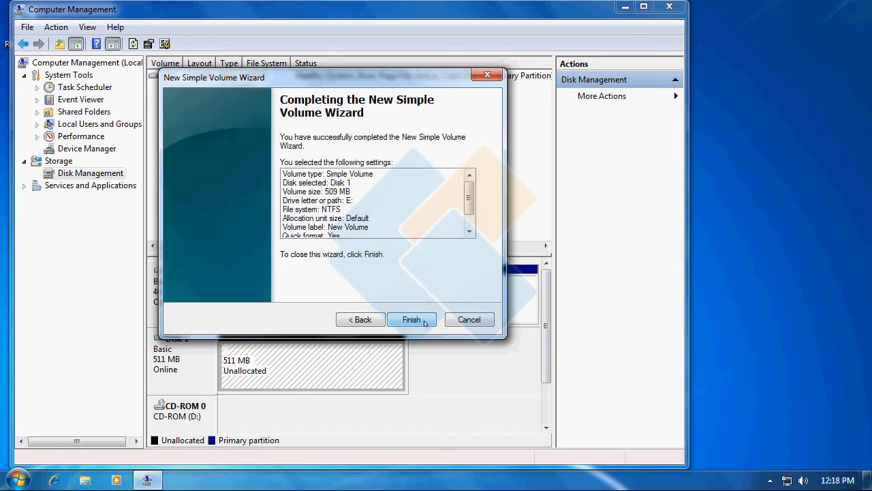
pyautogui.click(411, 319)
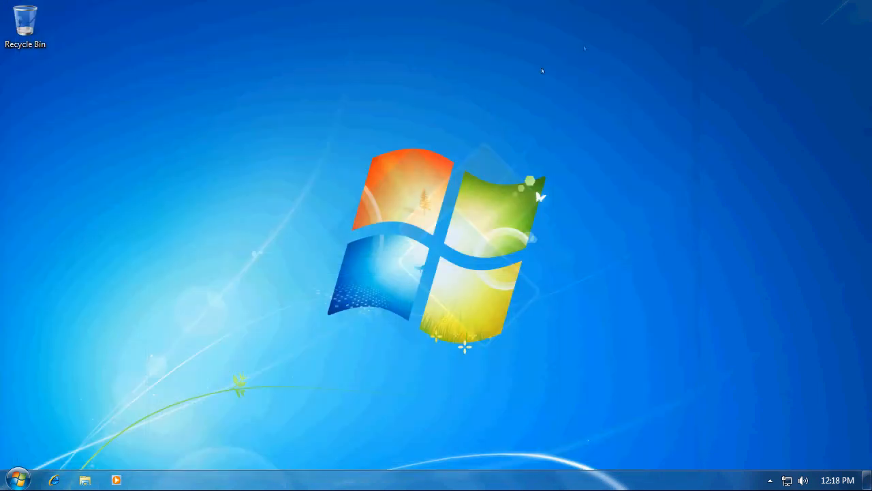
pyautogui.moveTo(406, 185)
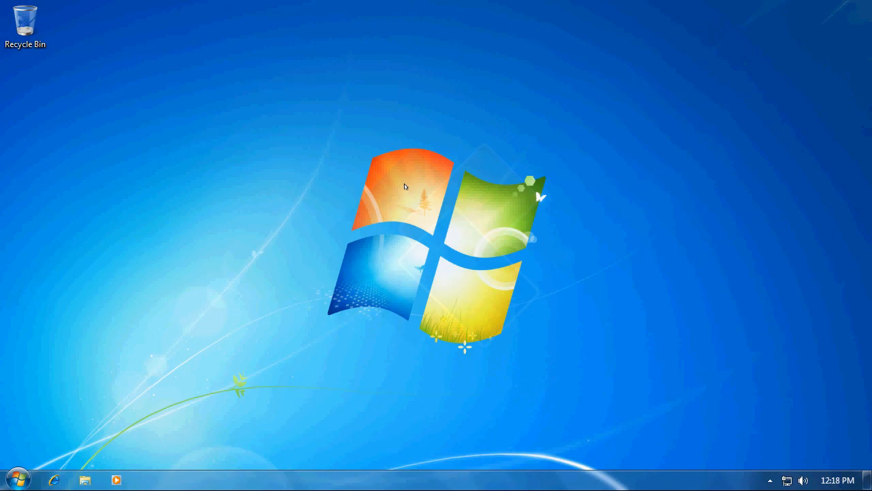